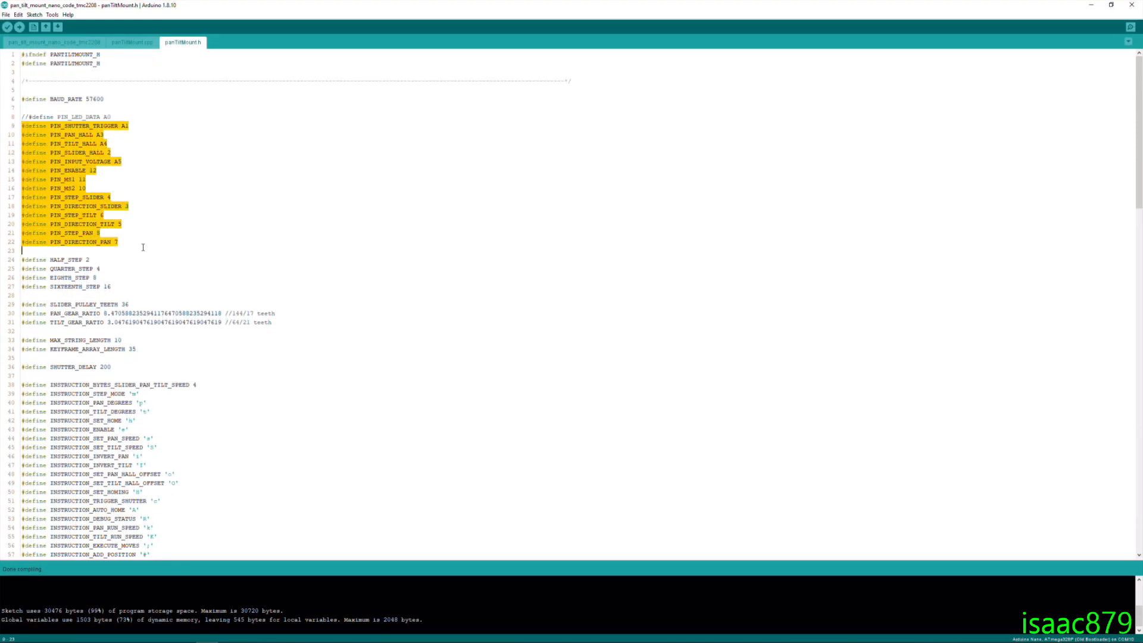
Step: Show the Pan-Tilt-Mount repo's branch list on GitHub, listing master and TMC2208-Drivers
{"action": "left_click", "coordinate": [132, 42]}
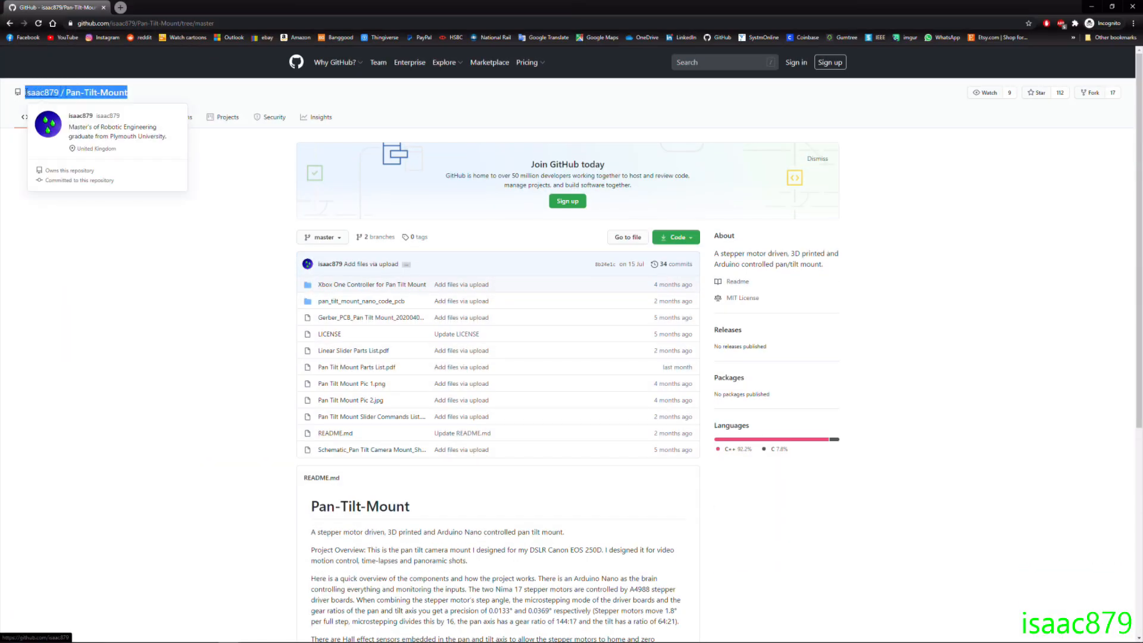
{"action": "left_click", "coordinate": [320, 237]}
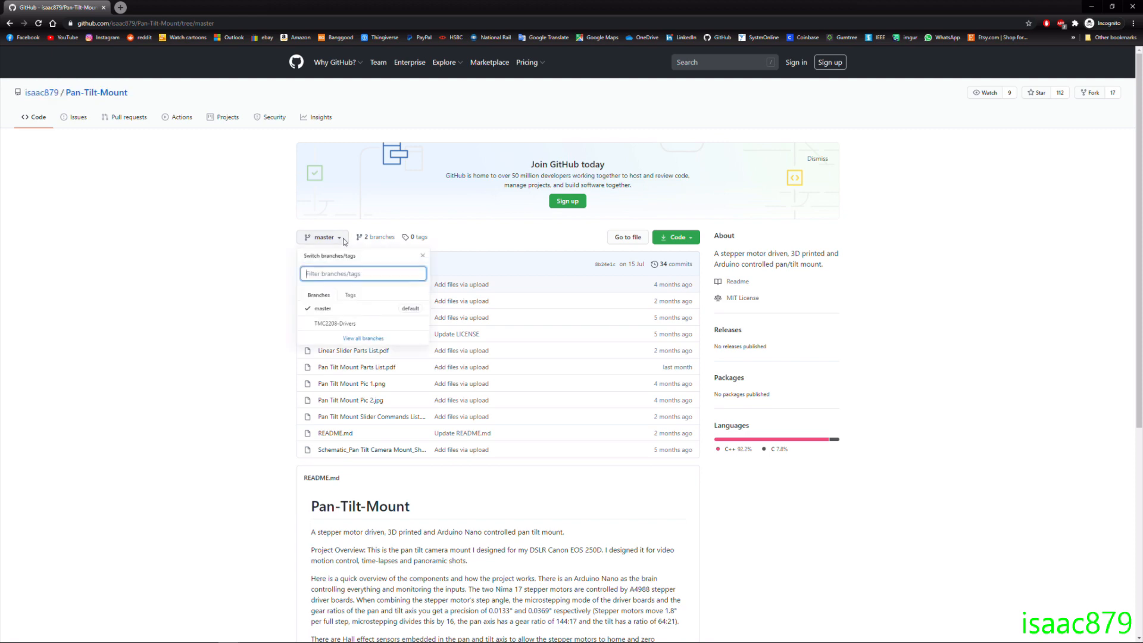